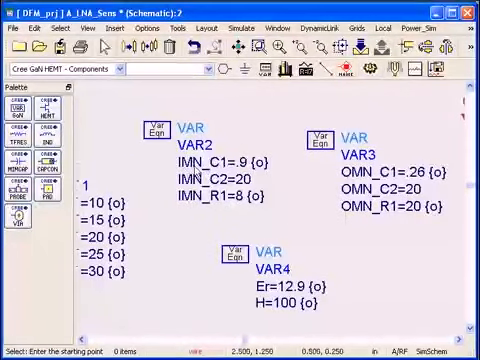
{"action": "mouse_move", "coordinate": [248, 176]}
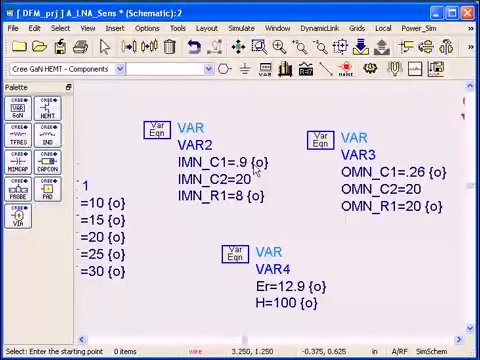
{"action": "mouse_move", "coordinate": [197, 253]}
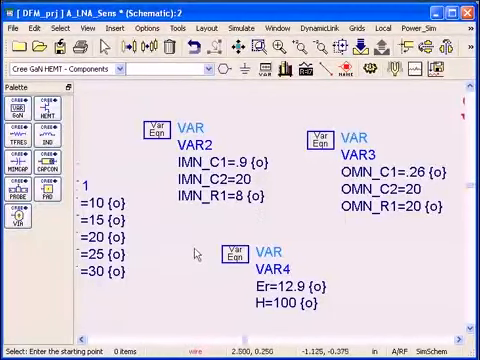
{"action": "mouse_move", "coordinate": [190, 255]}
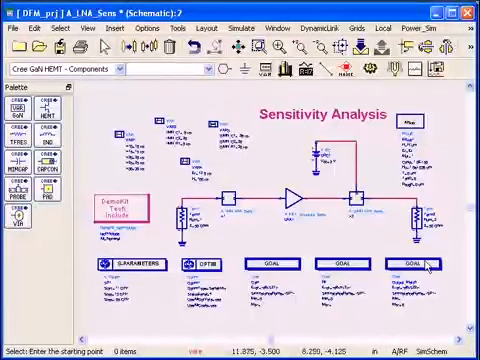
{"action": "mouse_move", "coordinate": [230, 97]}
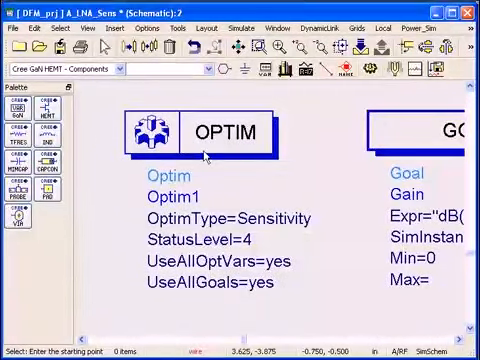
{"action": "mouse_move", "coordinate": [237, 150]}
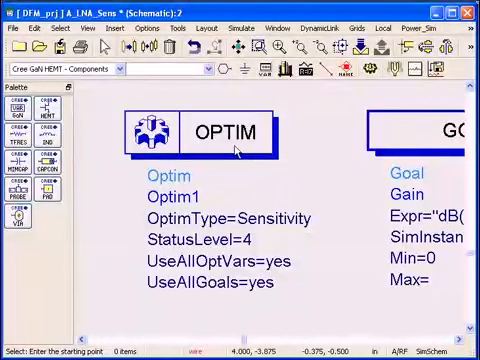
Step: Open the A_LNA_Sens data display and enlarge the norm_Gain and norm_NF sensitivity plots
{"action": "double_click", "coordinate": [200, 131]}
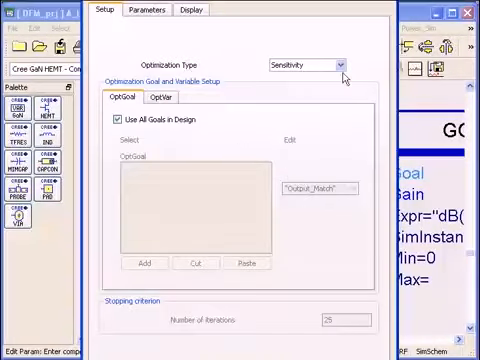
{"action": "left_click", "coordinate": [335, 64]}
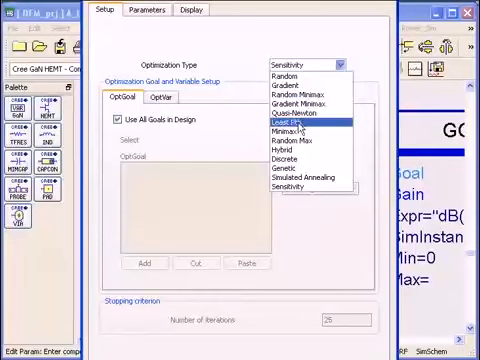
{"action": "mouse_move", "coordinate": [300, 177]}
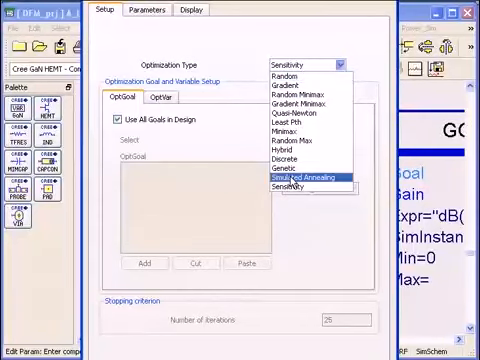
{"action": "mouse_move", "coordinate": [295, 188]}
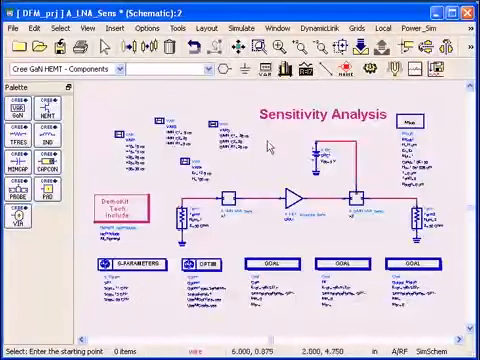
{"action": "mouse_move", "coordinate": [222, 240]}
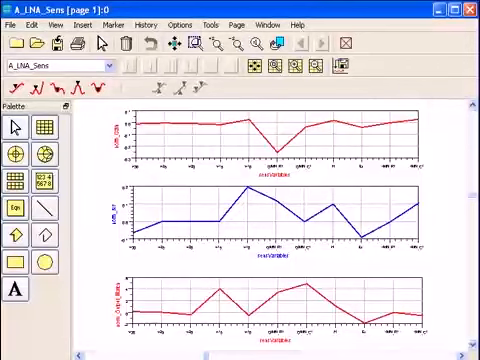
{"action": "mouse_move", "coordinate": [308, 142]}
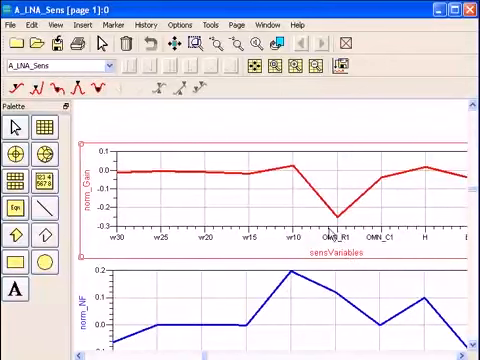
{"action": "mouse_move", "coordinate": [128, 176]}
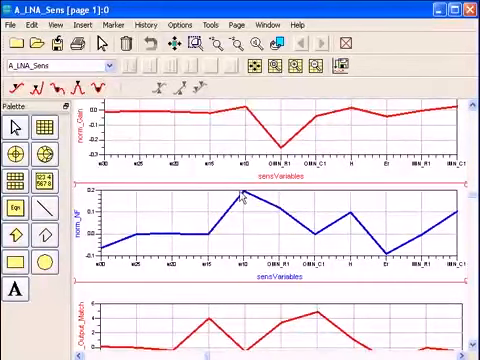
{"action": "mouse_move", "coordinate": [250, 275]}
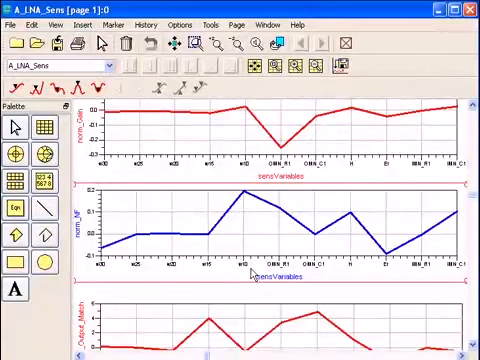
{"action": "mouse_move", "coordinate": [247, 200]}
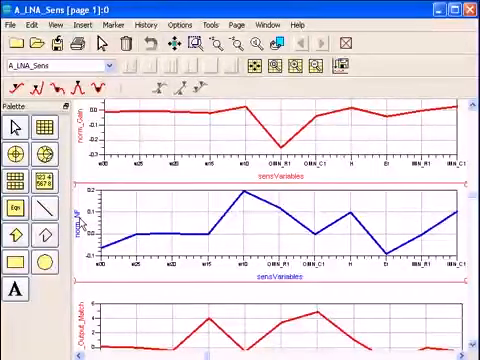
{"action": "mouse_move", "coordinate": [262, 227]}
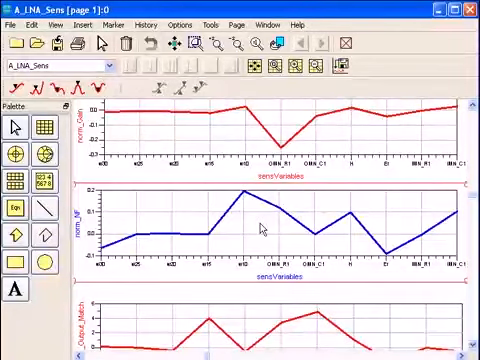
{"action": "mouse_move", "coordinate": [333, 300]}
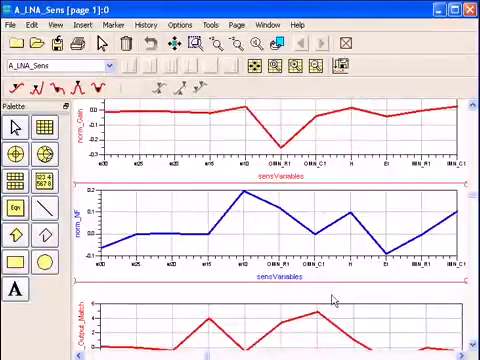
{"action": "scroll", "scroll_direction": "down", "scroll_amount": 3}
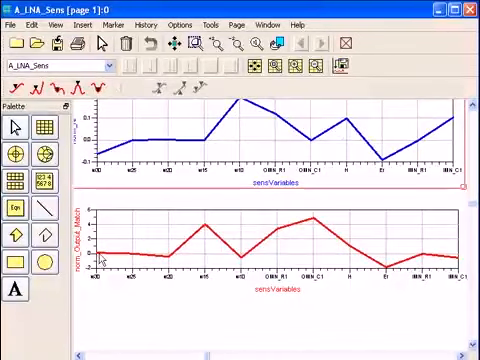
{"action": "mouse_move", "coordinate": [200, 222]}
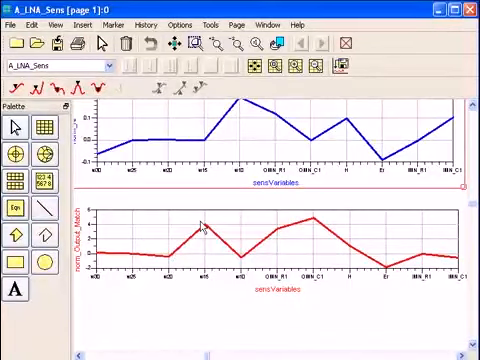
{"action": "mouse_move", "coordinate": [308, 228]}
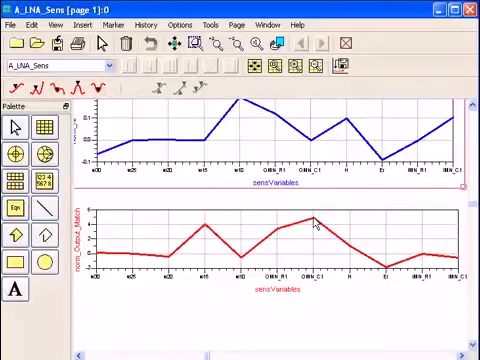
{"action": "mouse_move", "coordinate": [201, 287]}
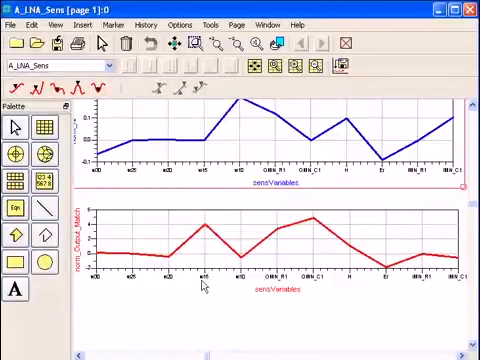
{"action": "mouse_move", "coordinate": [202, 283]}
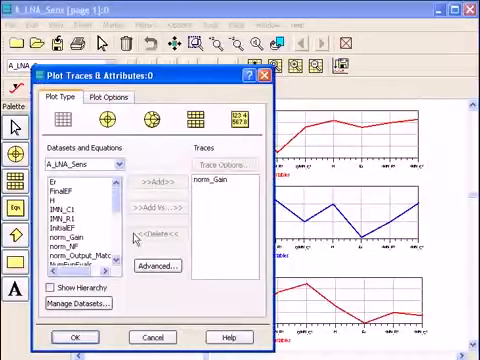
Step: Browse the Datasets and Equations list, then cancel Plot Traces & Attributes, keeping norm_Gain as the only trace
{"action": "scroll", "scroll_direction": "down", "scroll_amount": 3}
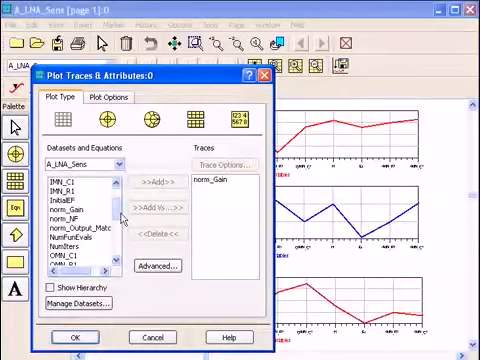
{"action": "scroll", "scroll_direction": "down", "scroll_amount": 3}
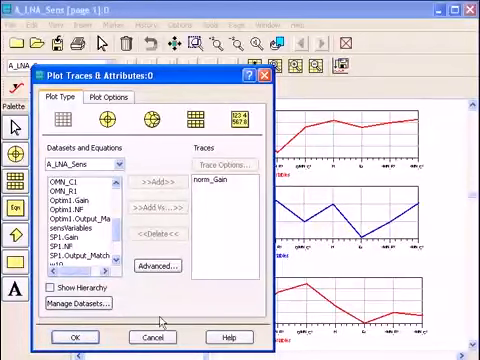
{"action": "left_click", "coordinate": [74, 336]}
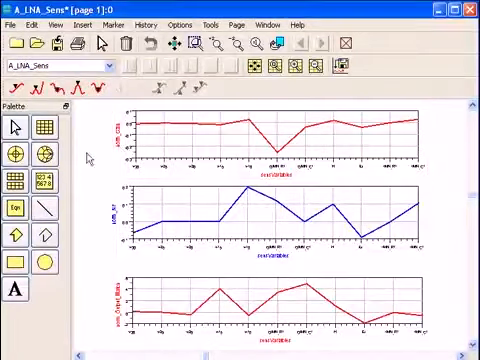
{"action": "mouse_move", "coordinate": [375, 138]}
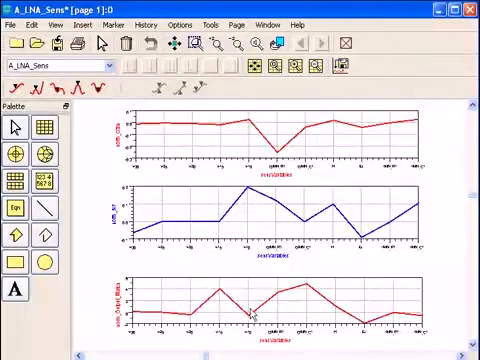
{"action": "mouse_move", "coordinate": [443, 288]}
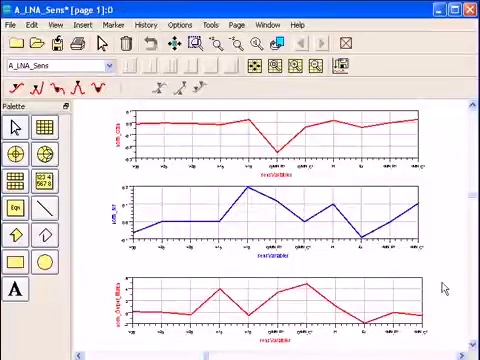